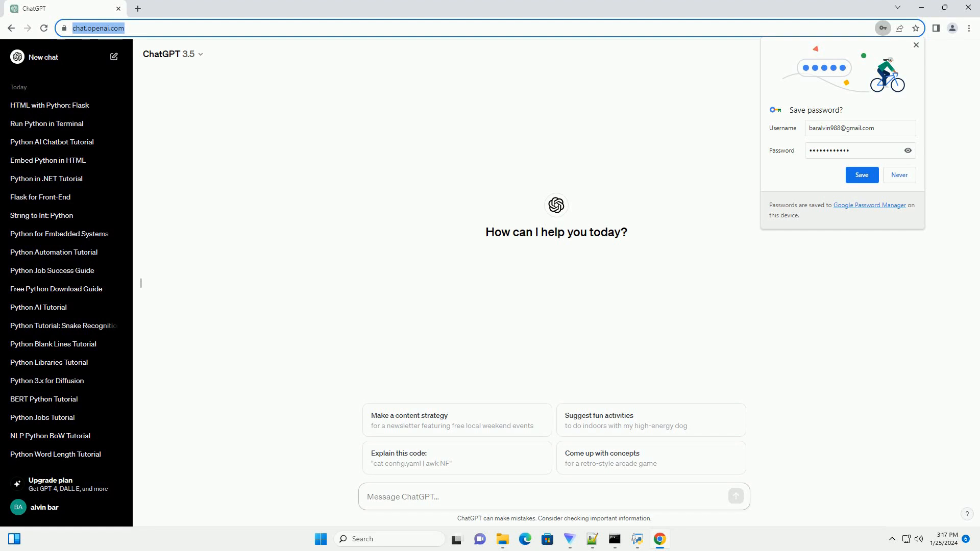
# - Send a request for an informative Python-in-Excel tutorial with code examples
pyautogui.click(550, 496)
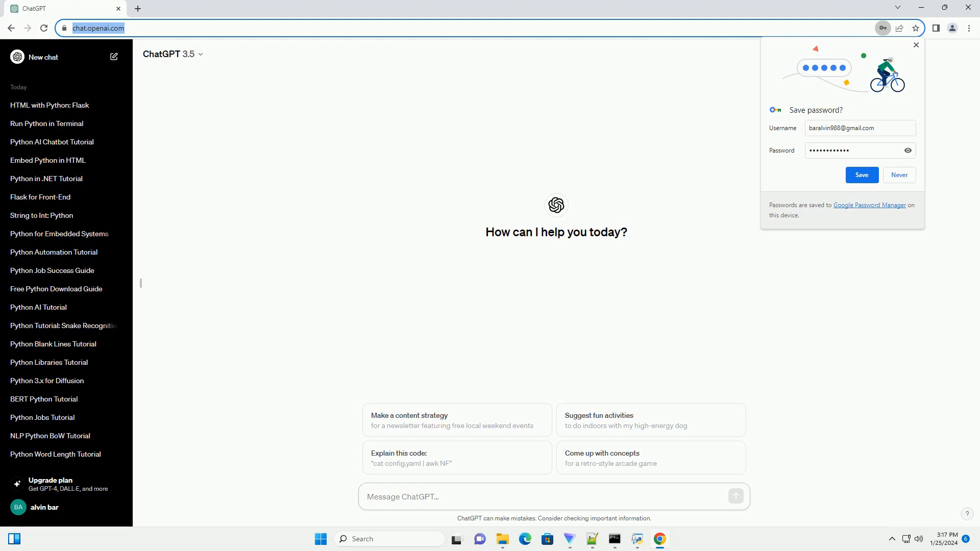
pyautogui.press('Return')
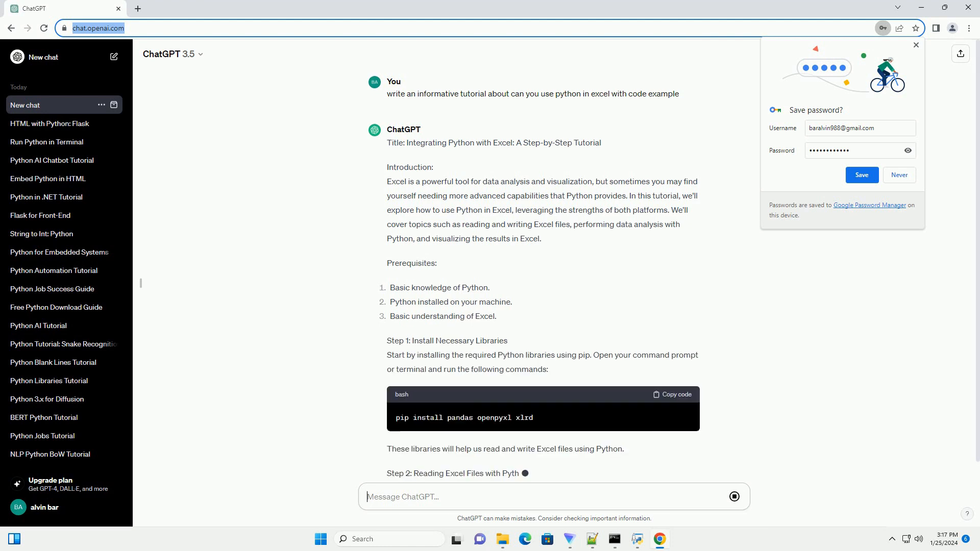
# - Follow the streaming reply through Steps 2–4: reading, analysing and writing results back to Excel
pyautogui.scroll(-3)
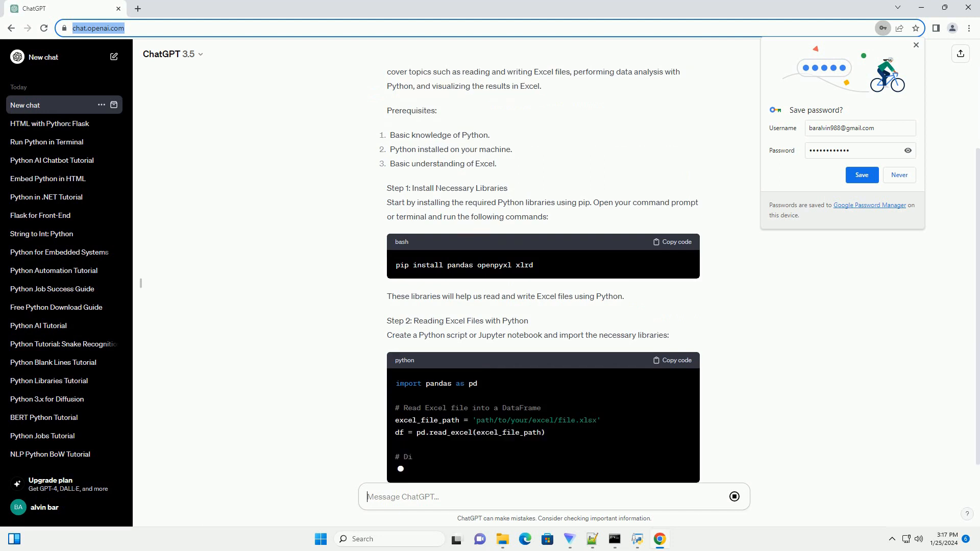
pyautogui.scroll(-3)
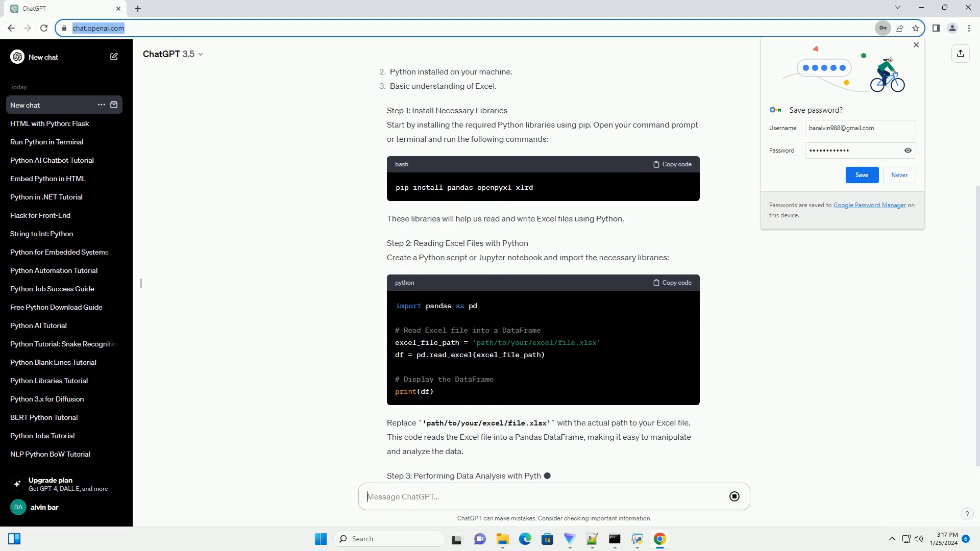
pyautogui.scroll(-3)
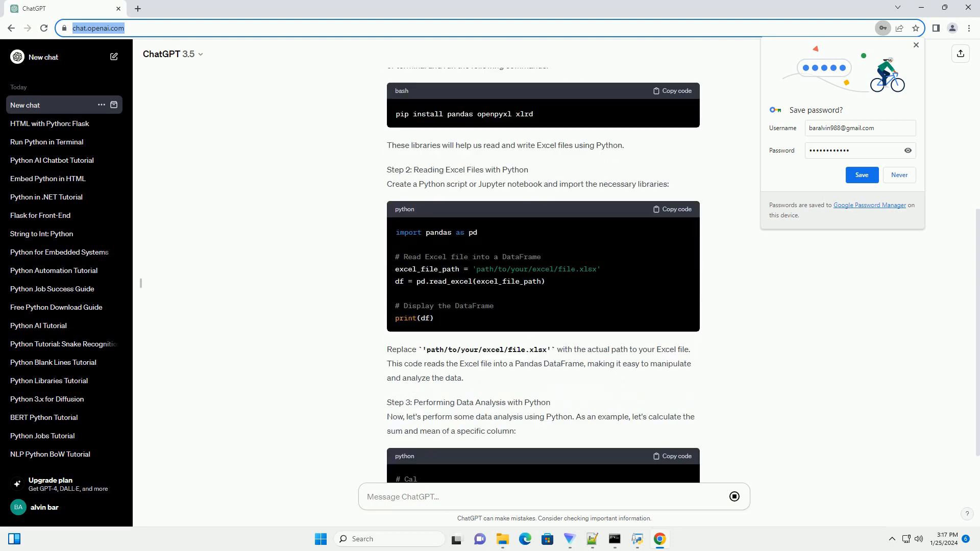
pyautogui.scroll(-3)
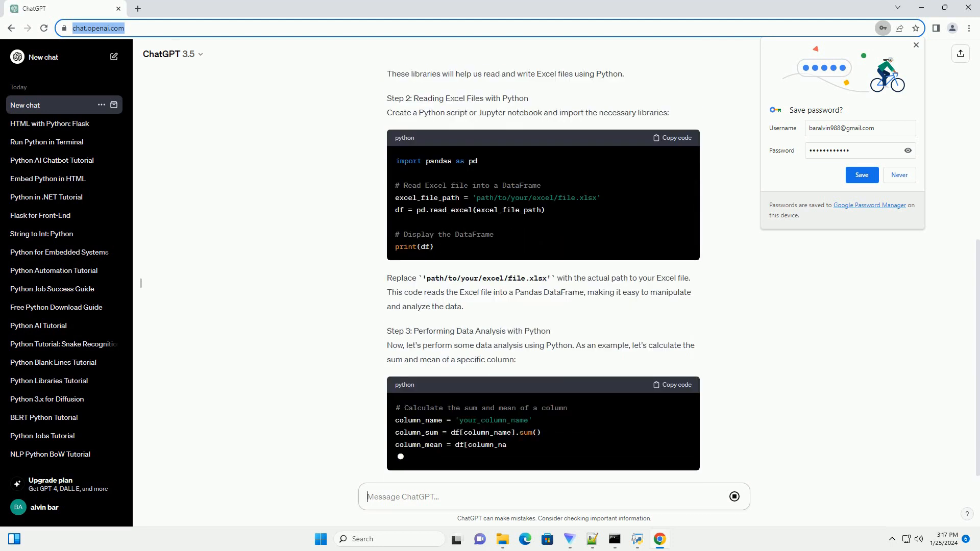
pyautogui.scroll(-3)
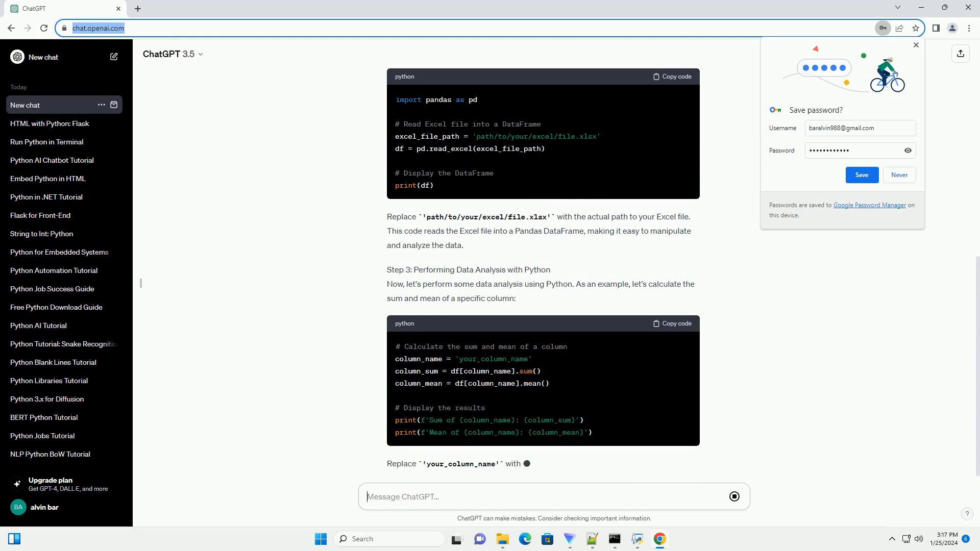
pyautogui.scroll(-3)
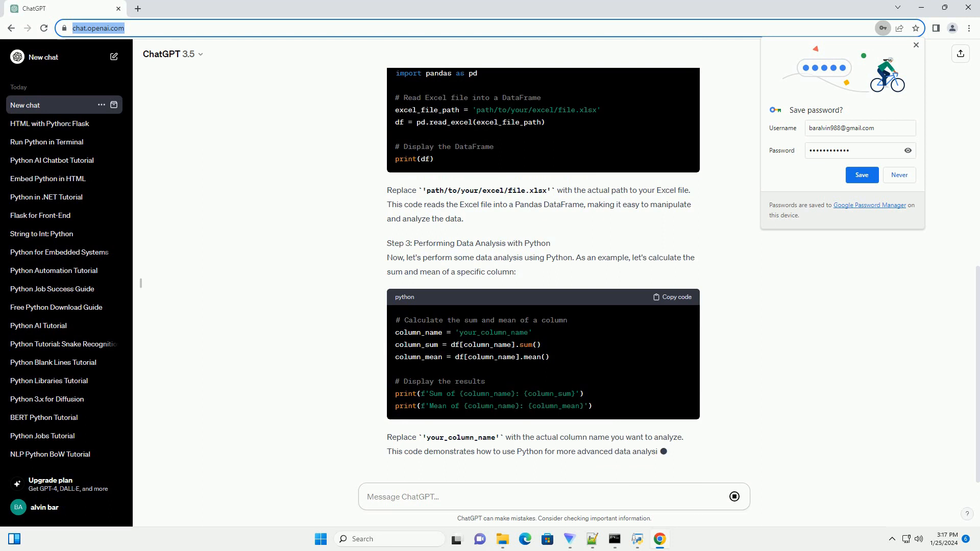
pyautogui.scroll(-3)
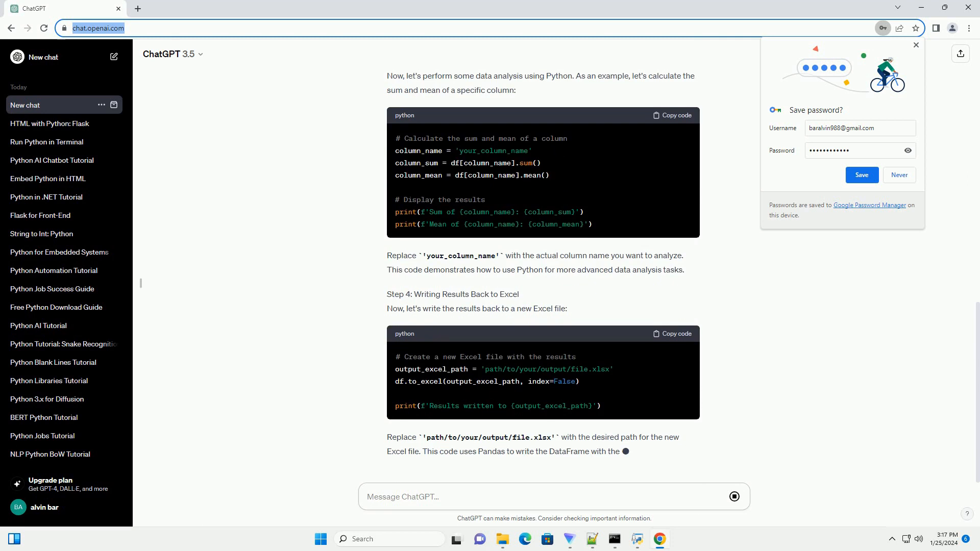
pyautogui.scroll(-3)
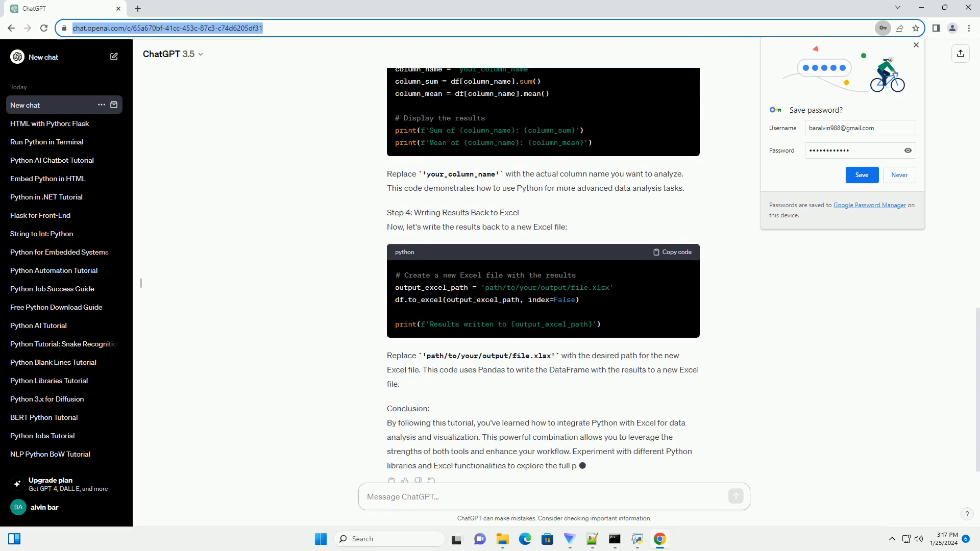
# - Let the tutorial finish with its conclusion as the chat is titled Python-Excel Integration
pyautogui.scroll(-3)
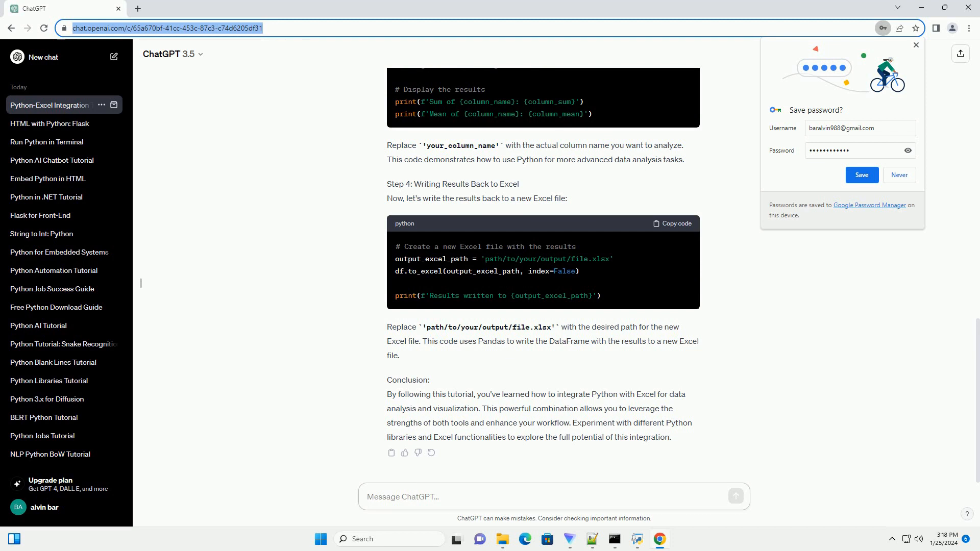
pyautogui.click(553, 497)
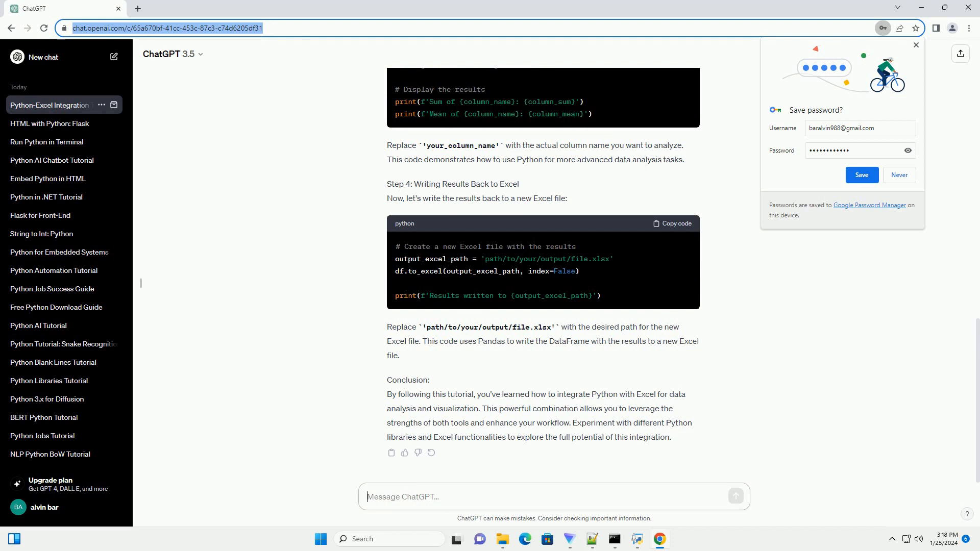